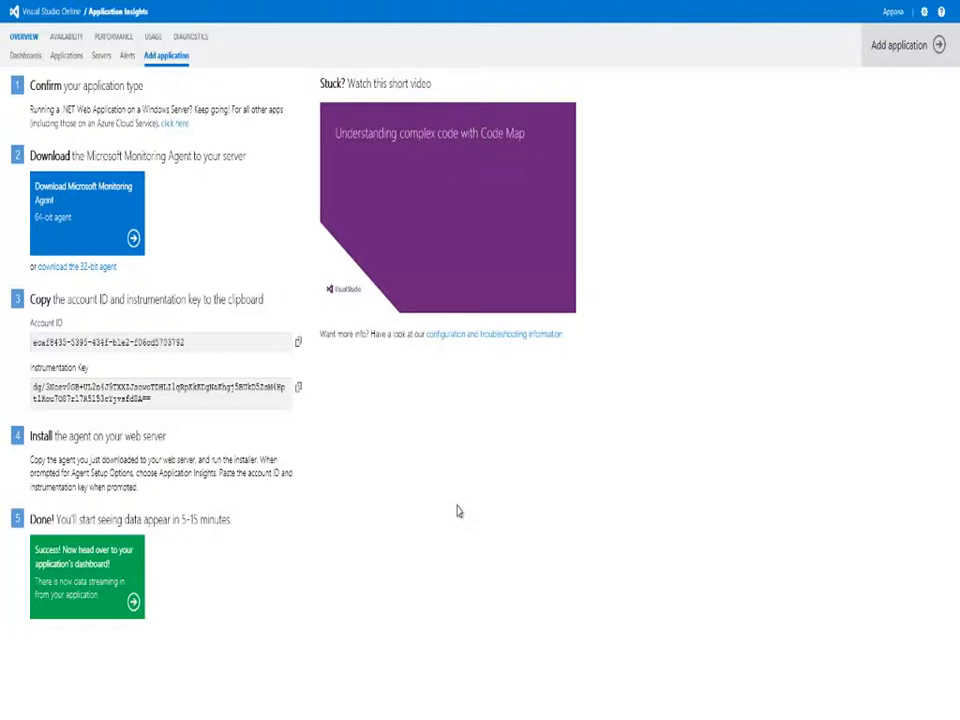
{"action": "mouse_move", "coordinate": [280, 291]}
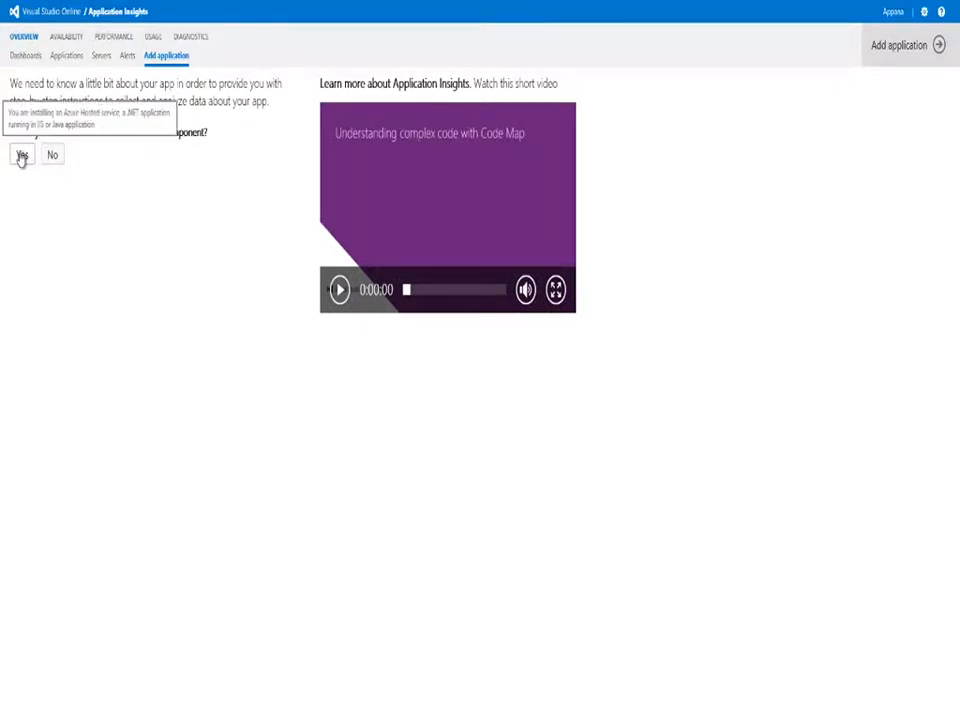
- Answer yes to collecting data from a server component in the add-application wizard
{"action": "left_click", "coordinate": [21, 154]}
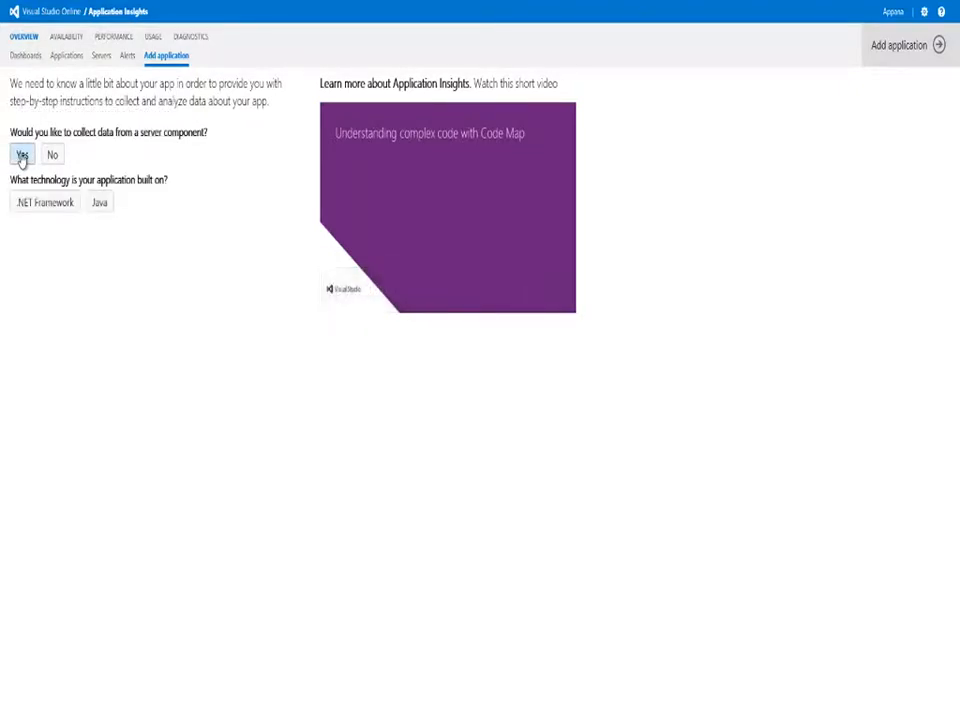
{"action": "mouse_move", "coordinate": [99, 202]}
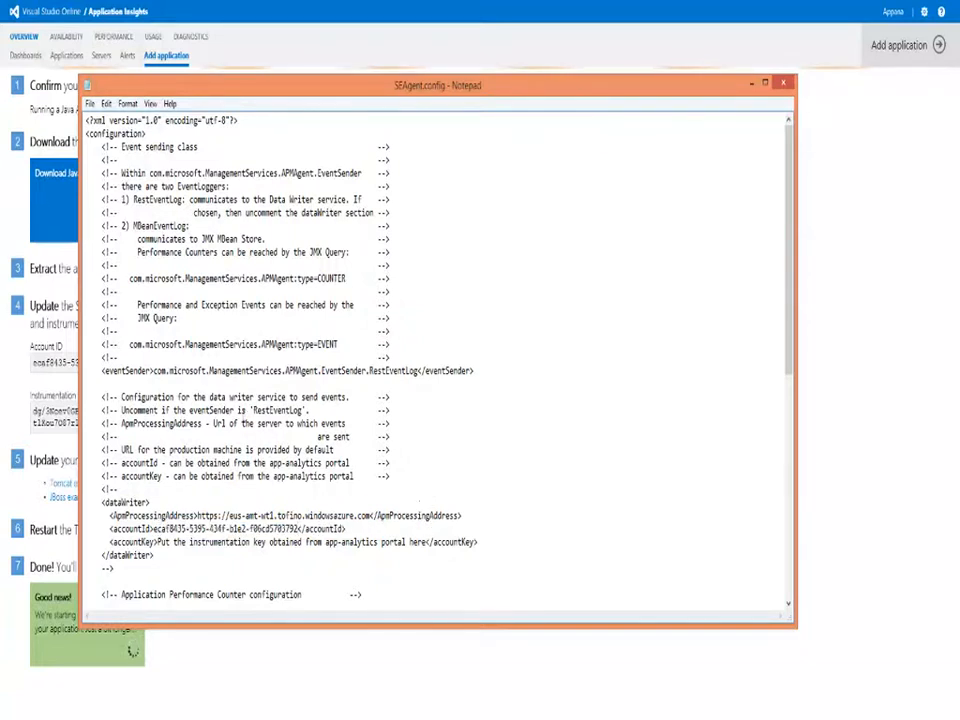
- Start editing SEAgent.config to add the instrumentation key as accountKey
{"action": "left_click", "coordinate": [783, 84]}
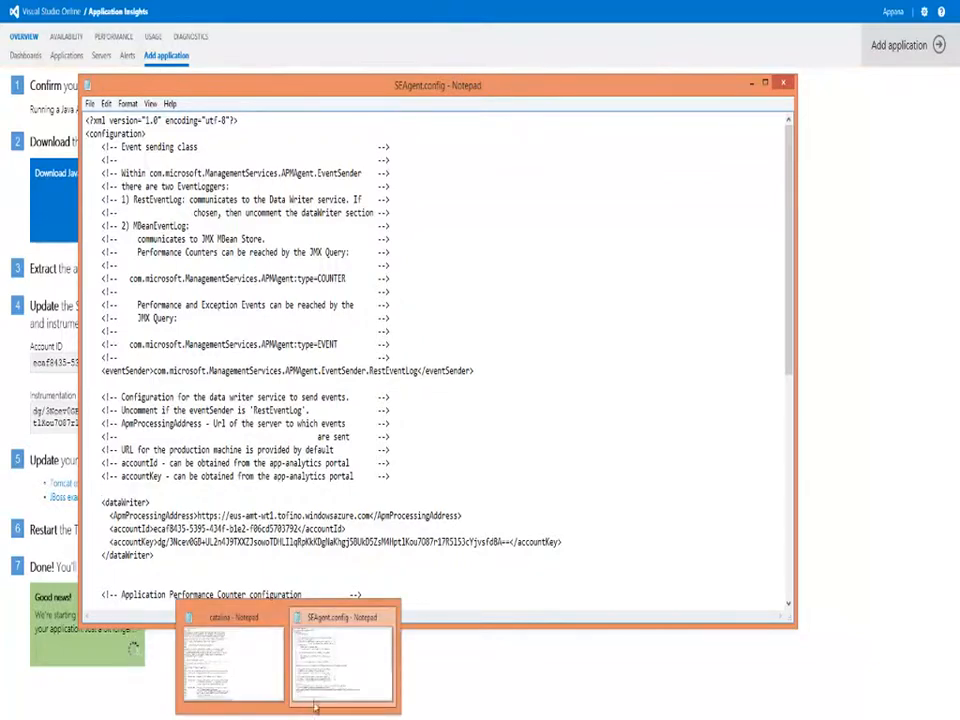
- Look through Tomcat's catalina.bat, then bring back the seven Java setup steps
{"action": "left_click", "coordinate": [232, 655]}
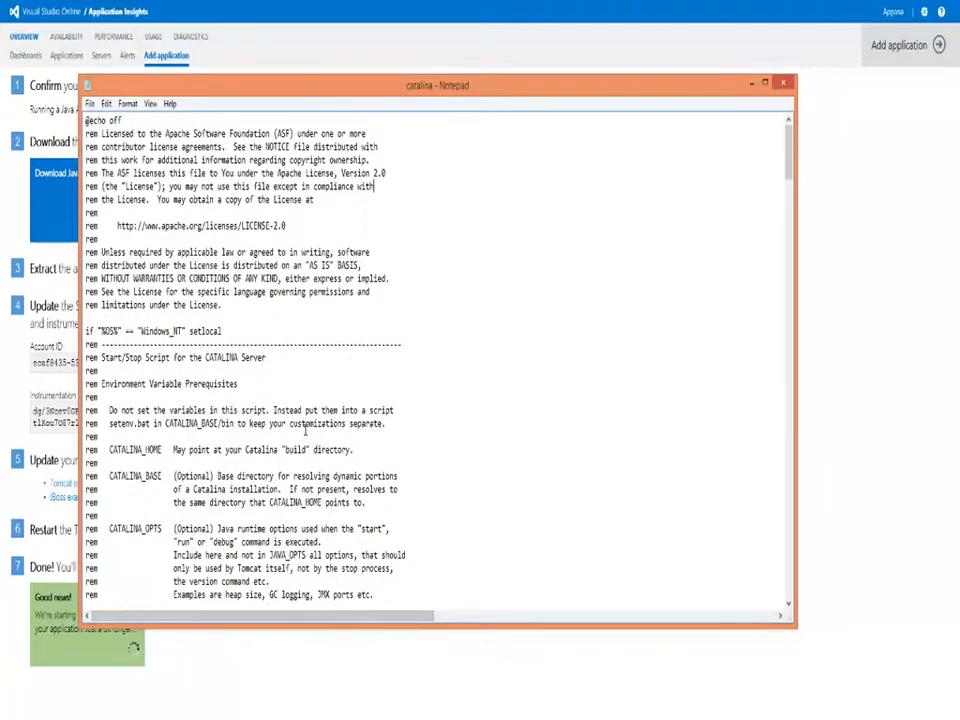
{"action": "mouse_move", "coordinate": [305, 372]}
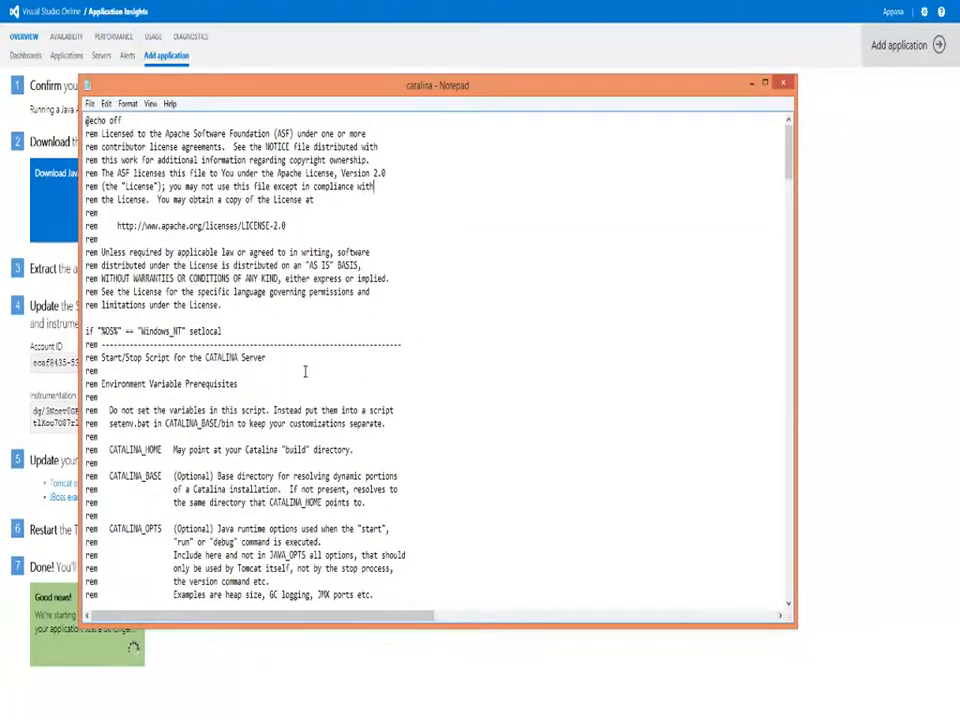
{"action": "scroll", "scroll_direction": "down", "scroll_amount": 3}
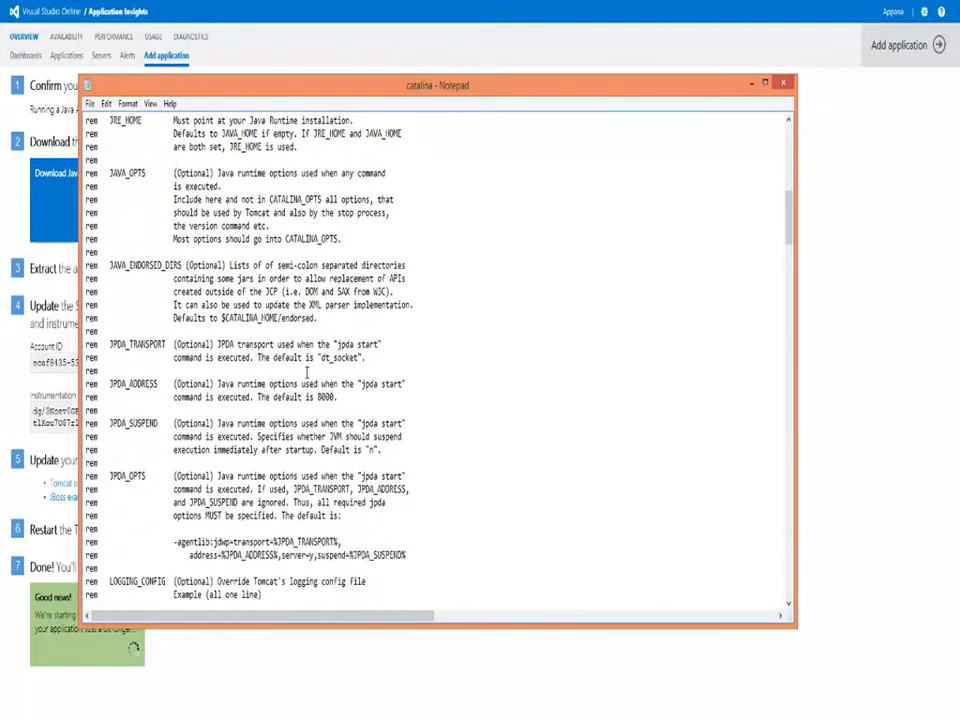
{"action": "scroll", "scroll_direction": "up", "scroll_amount": 3}
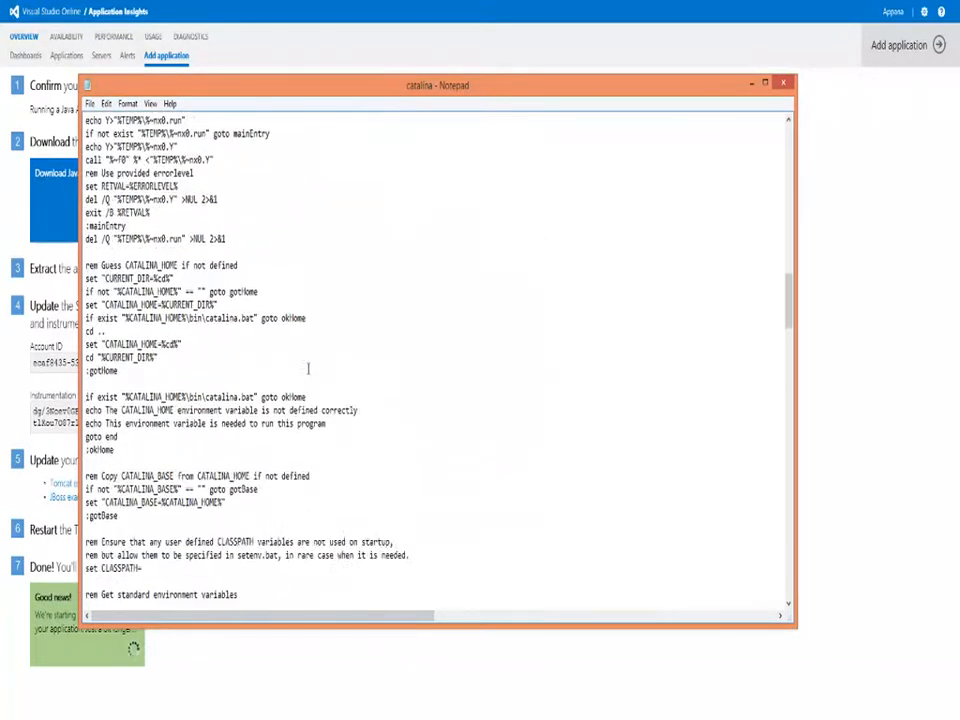
{"action": "scroll", "scroll_direction": "down", "scroll_amount": 3}
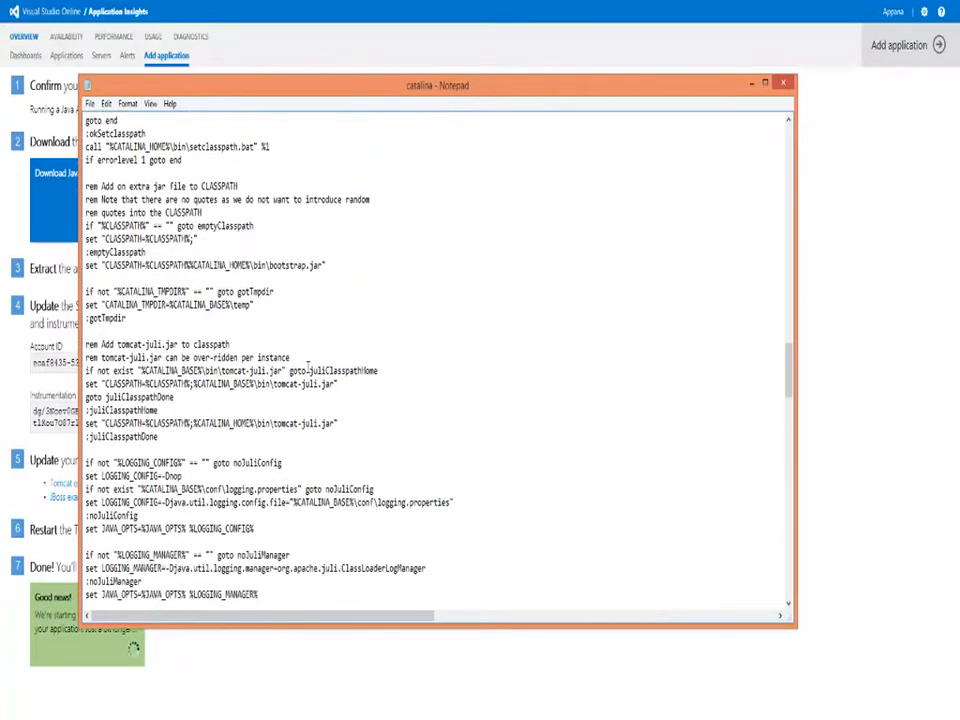
{"action": "scroll", "scroll_direction": "down", "scroll_amount": 3}
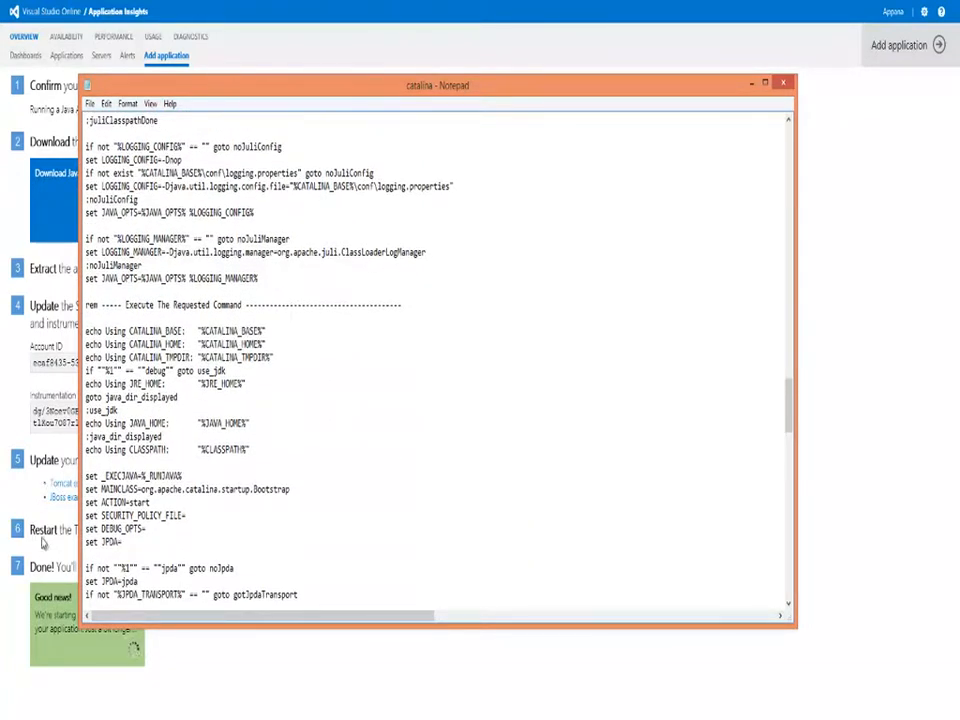
{"action": "left_click", "coordinate": [783, 82]}
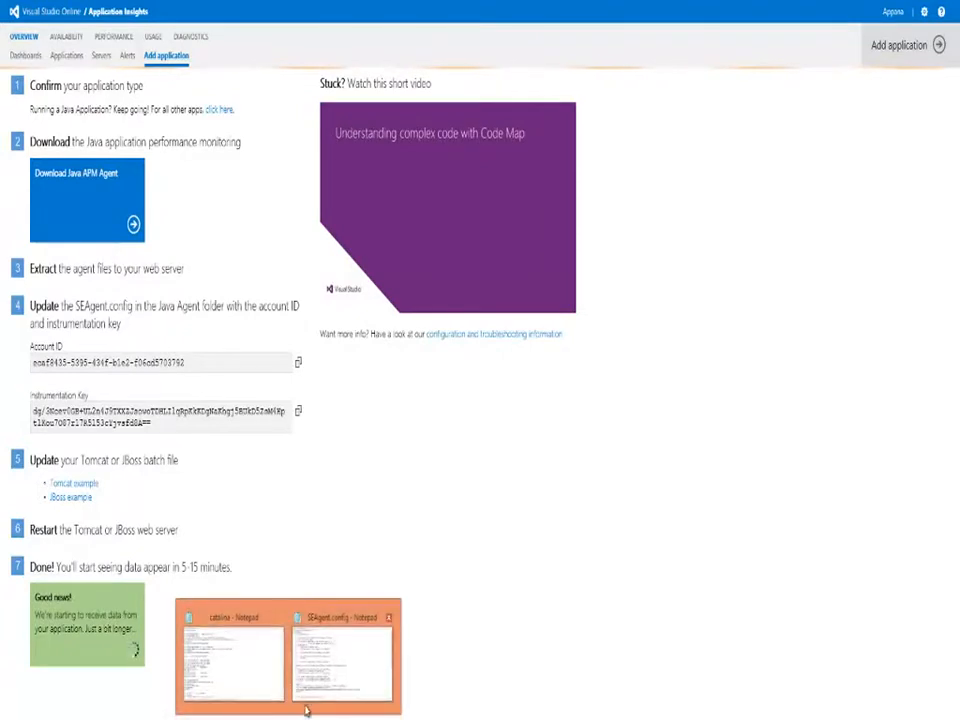
- Return to catalina.bat to add the APM_DIR, APM_OPTS and JAVA_OPTS lines
{"action": "left_click", "coordinate": [232, 660]}
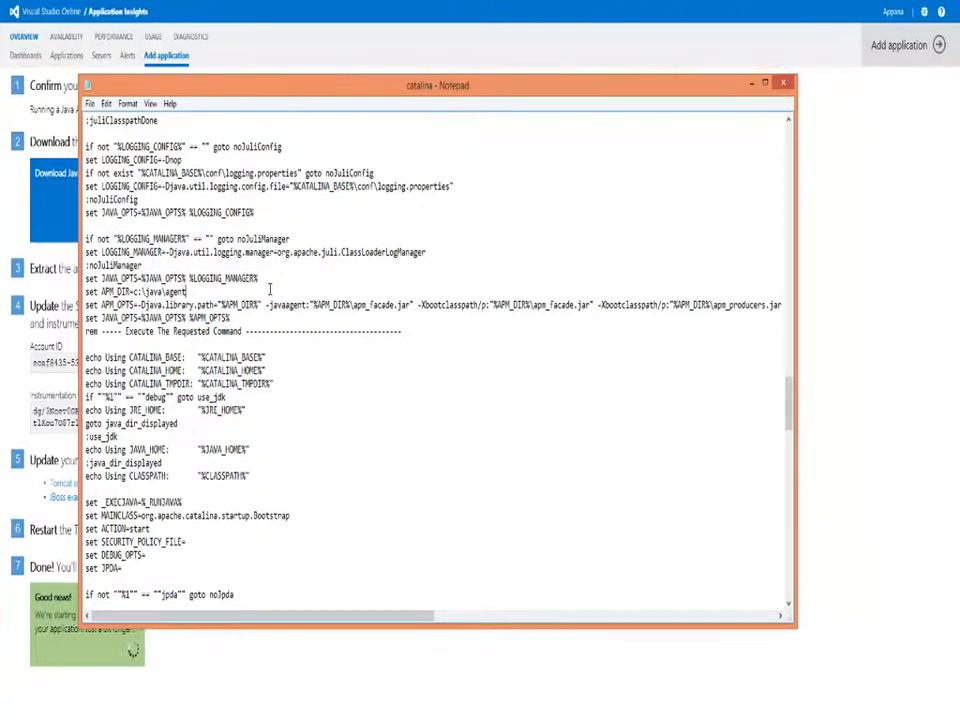
{"action": "mouse_move", "coordinate": [287, 481]}
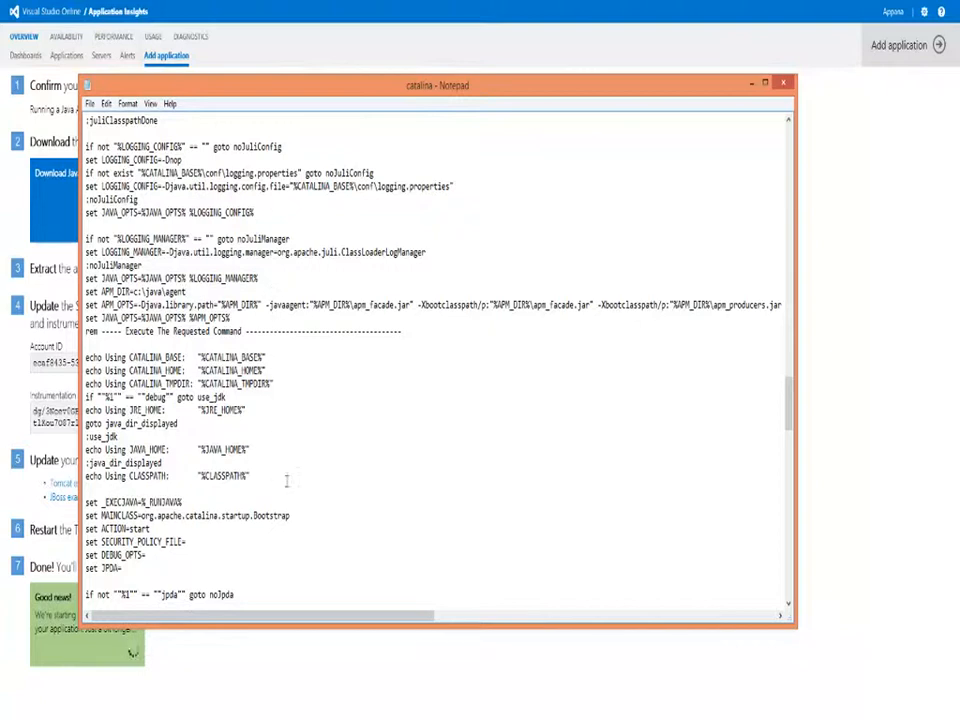